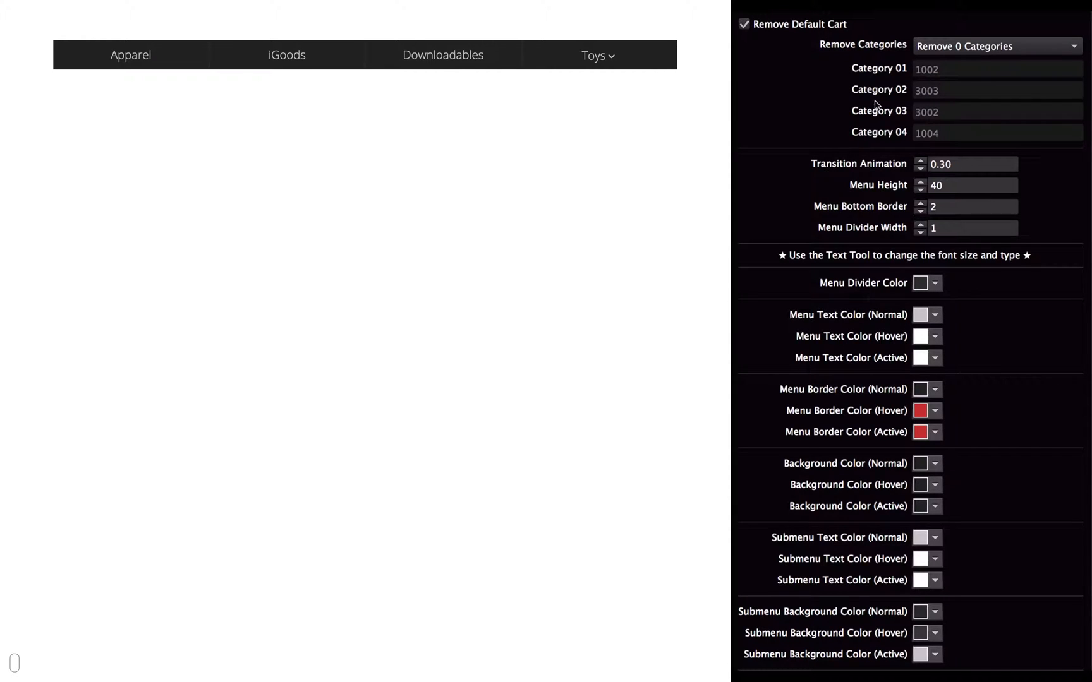
pyautogui.moveTo(1051, 271)
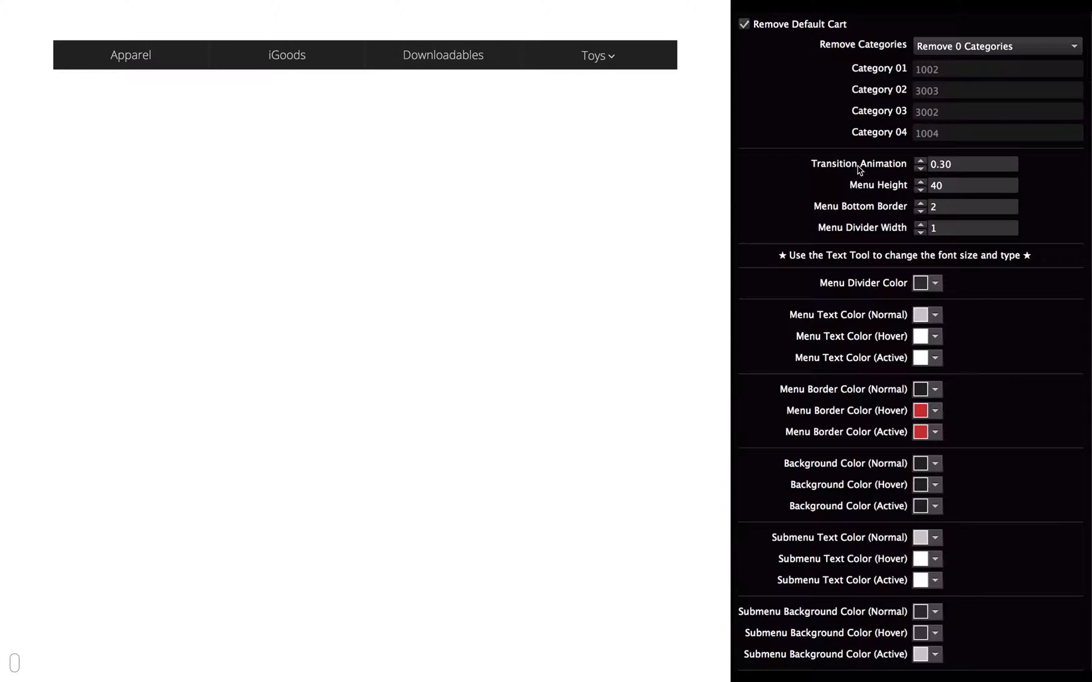
pyautogui.moveTo(863, 318)
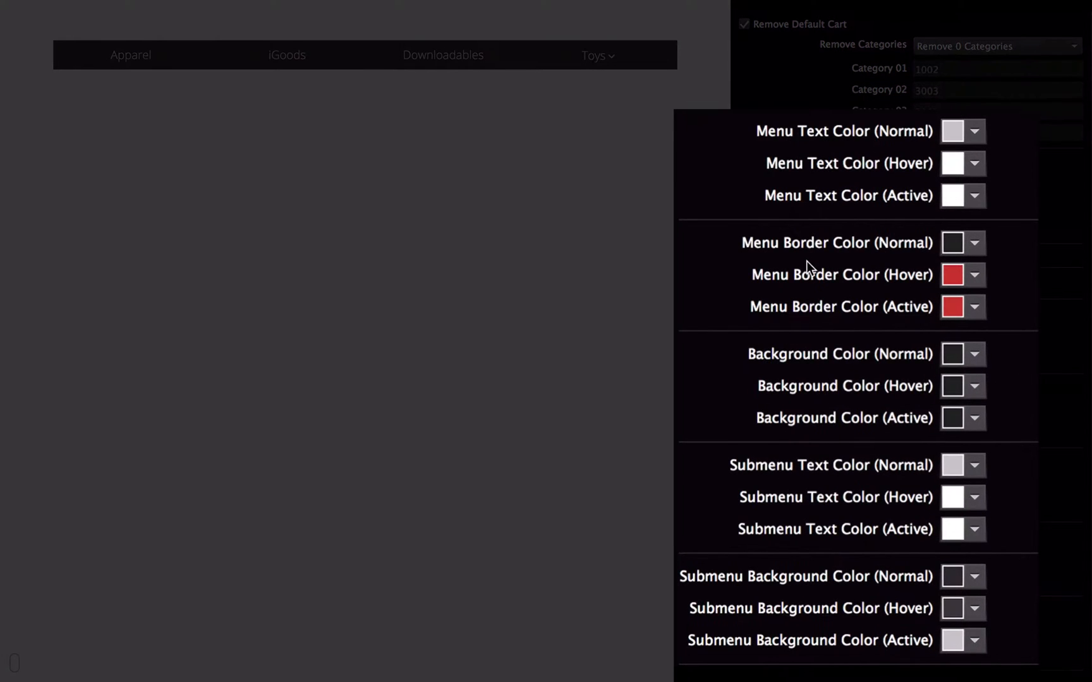
pyautogui.moveTo(808, 402)
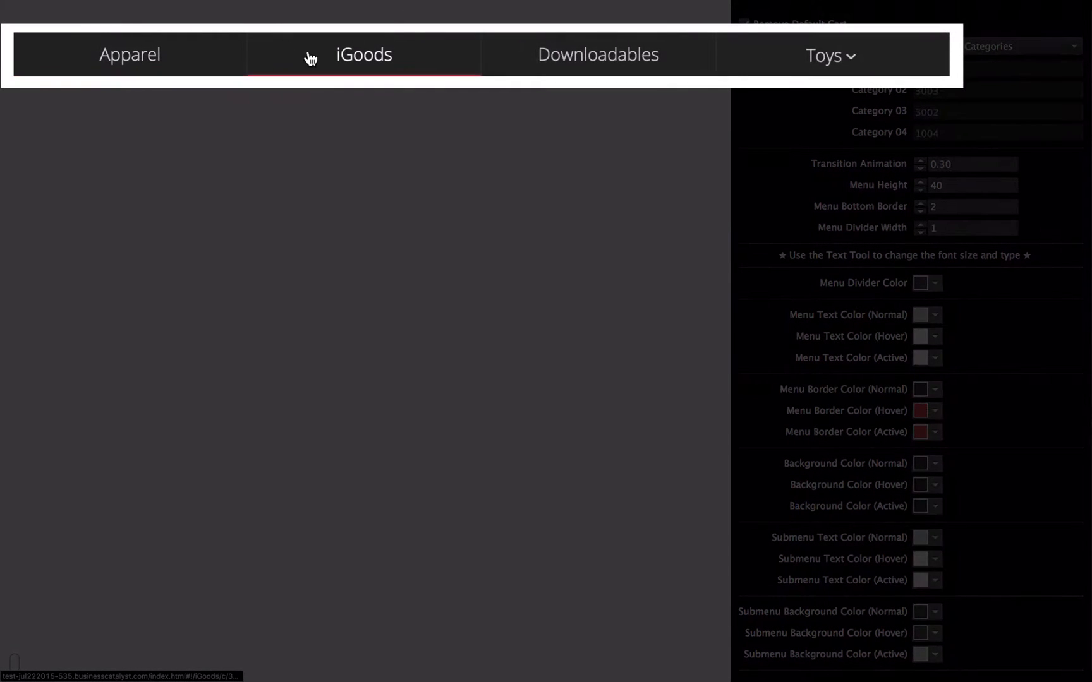
# Step: Select the Ecwid menu widget on the A-Master page and show its options panel
pyautogui.click(824, 55)
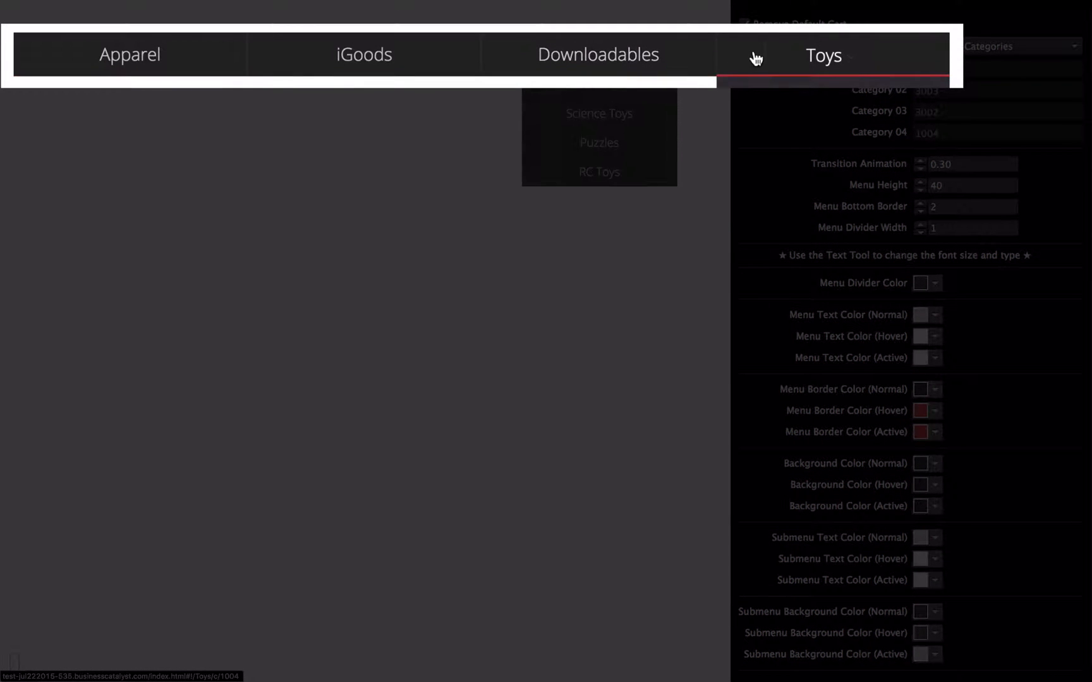
pyautogui.moveTo(585, 60)
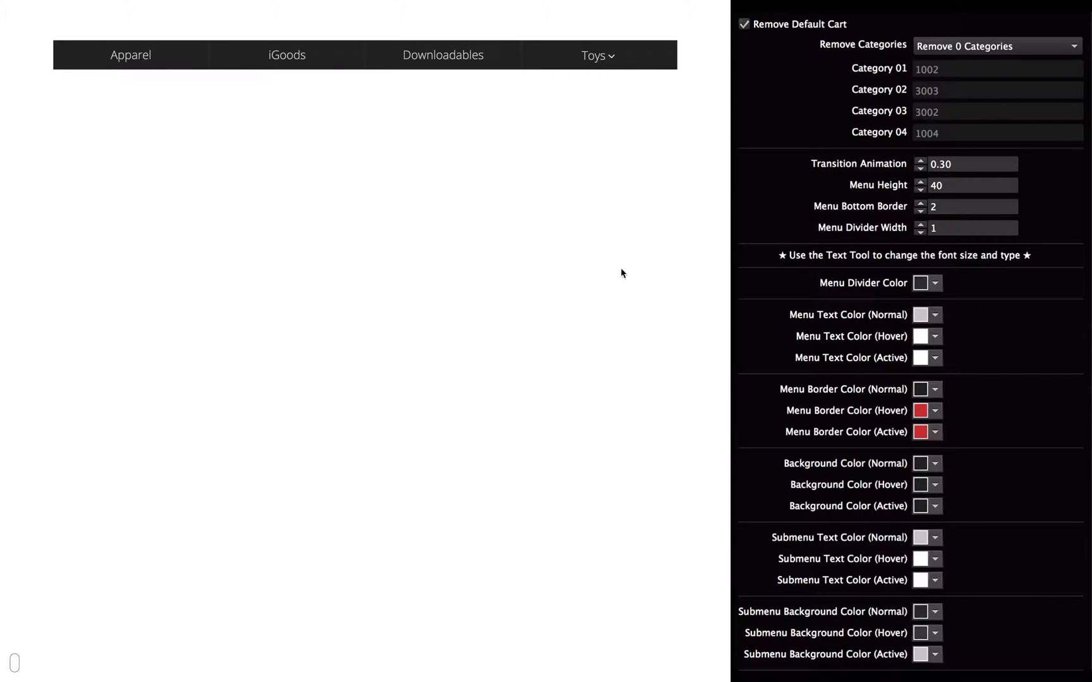
pyautogui.moveTo(896, 381)
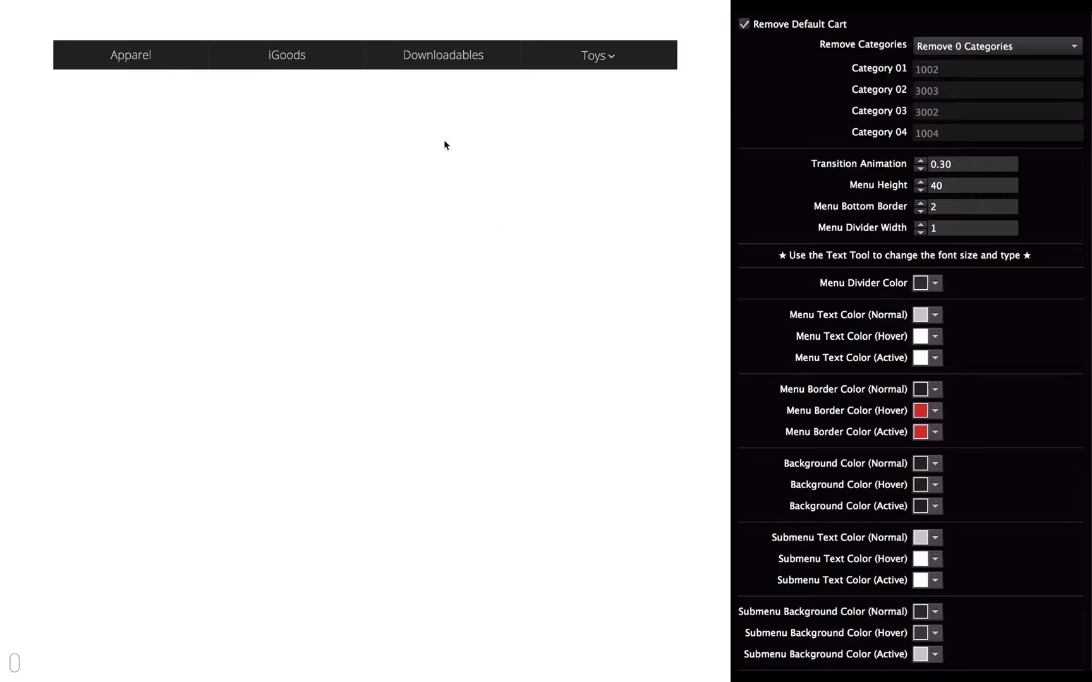
pyautogui.moveTo(279, 51)
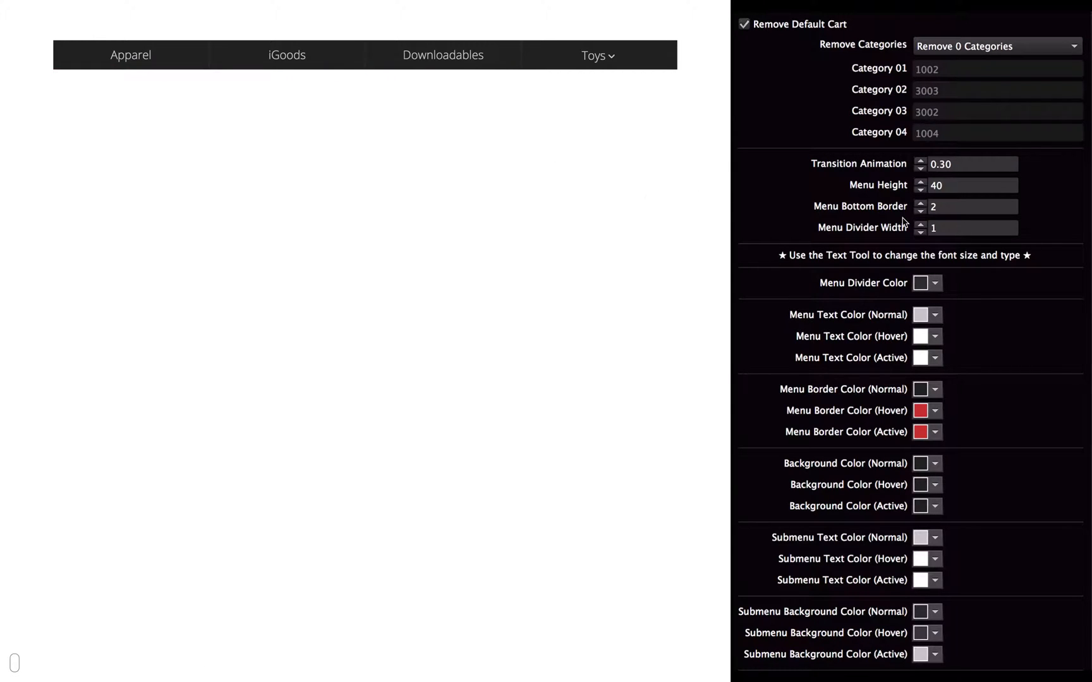
pyautogui.moveTo(966, 216)
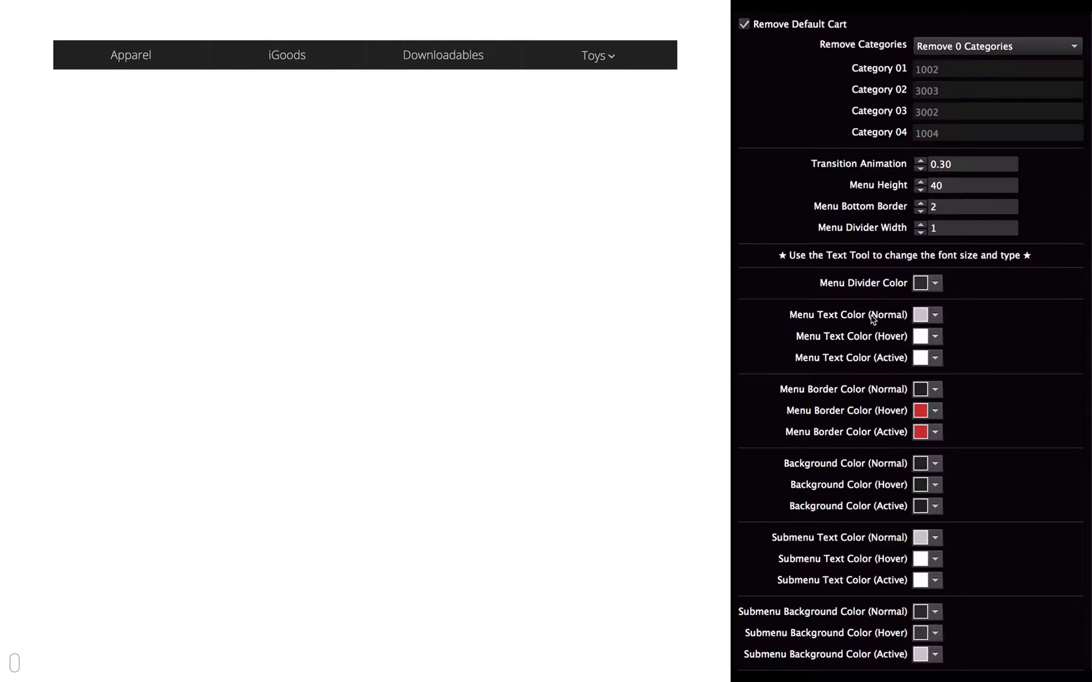
pyautogui.moveTo(829, 283)
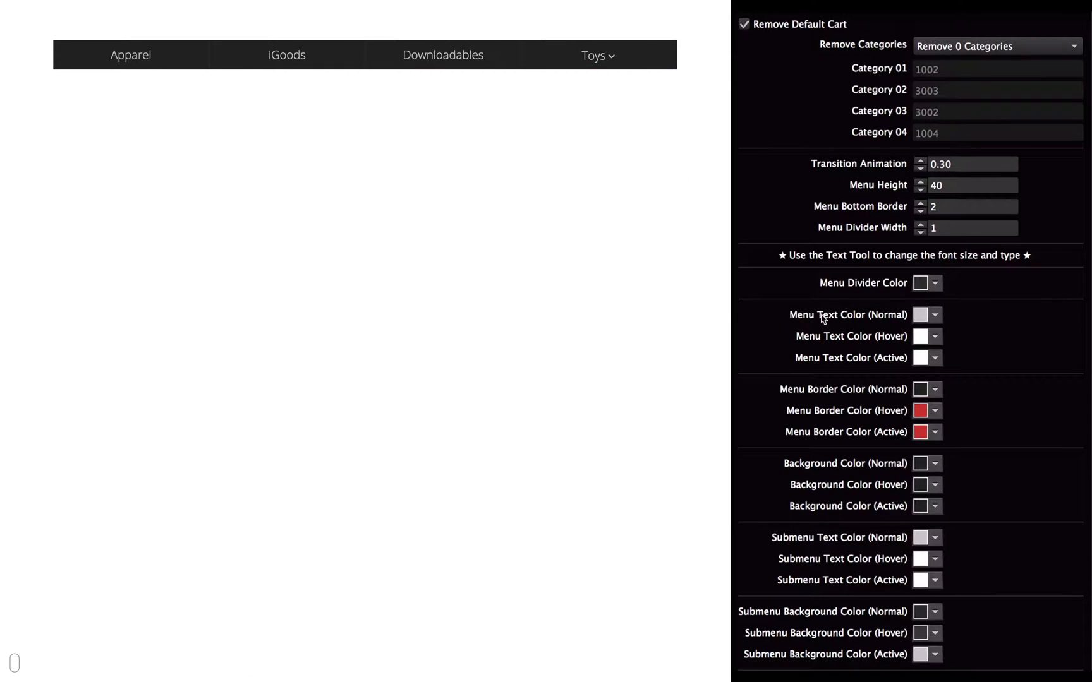
pyautogui.moveTo(336, 182)
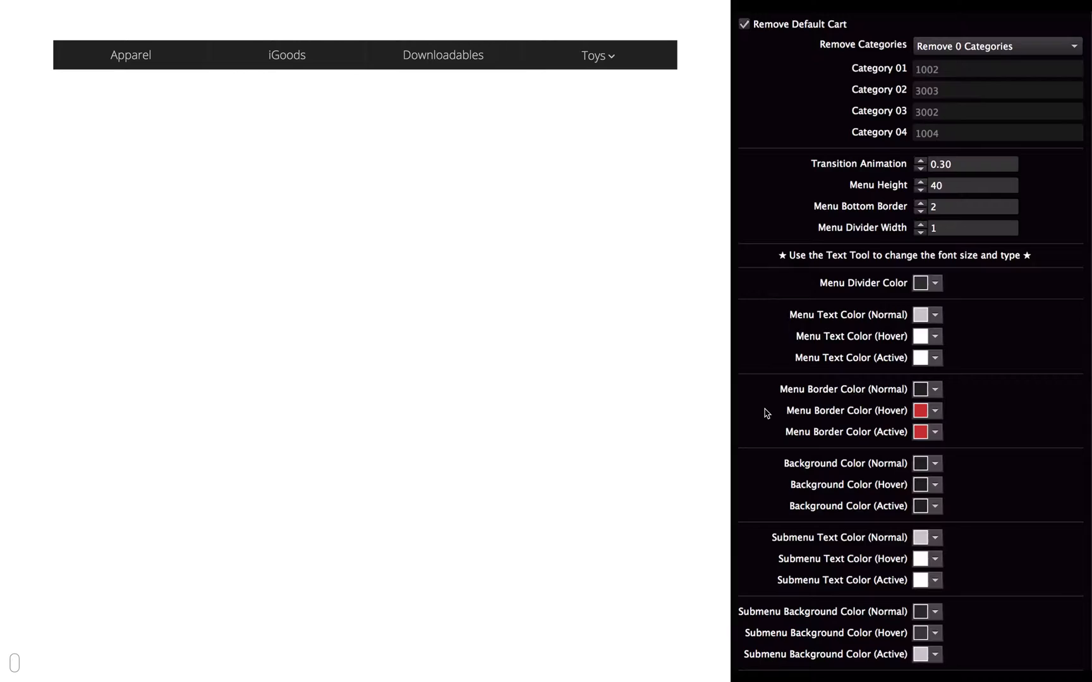
pyautogui.moveTo(311, 55)
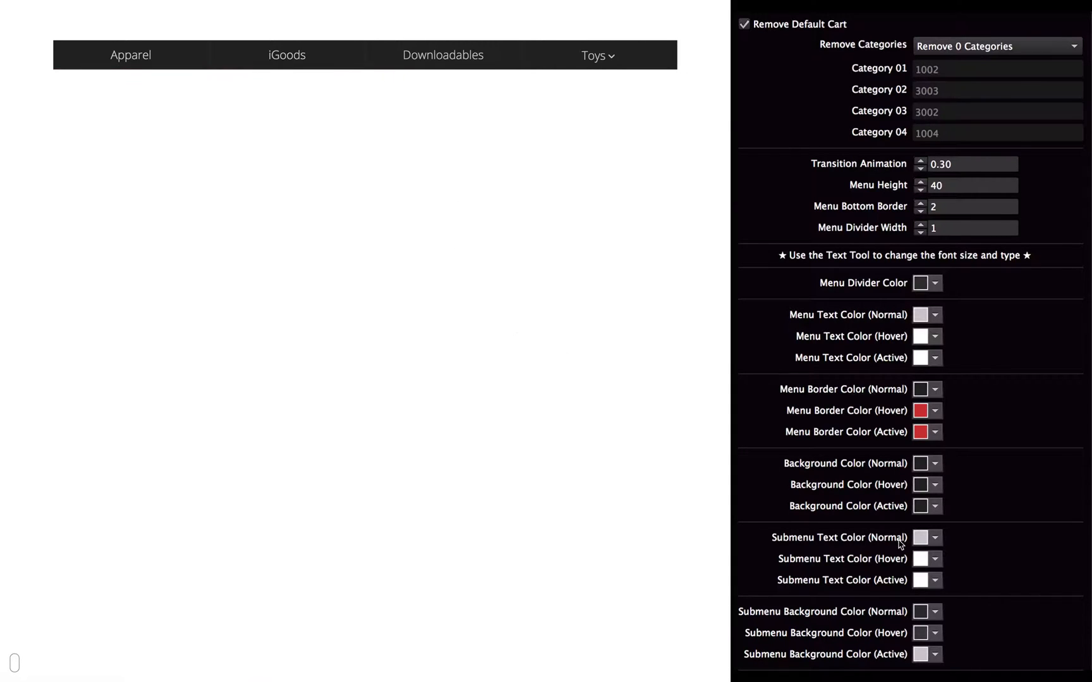
pyautogui.moveTo(856, 518)
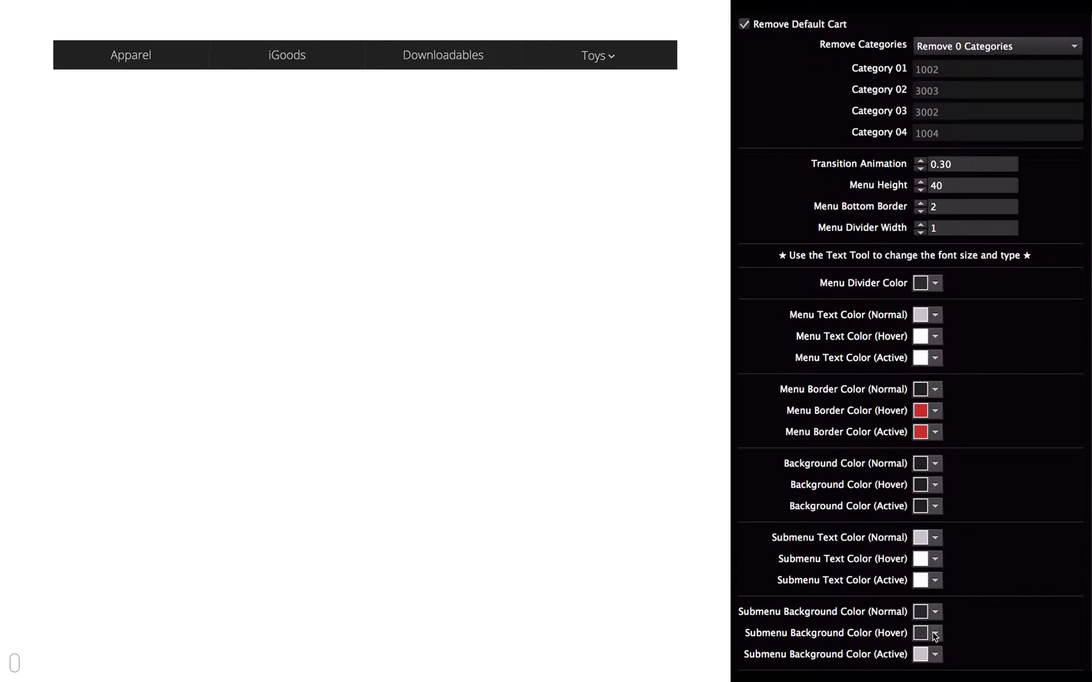
pyautogui.moveTo(817, 562)
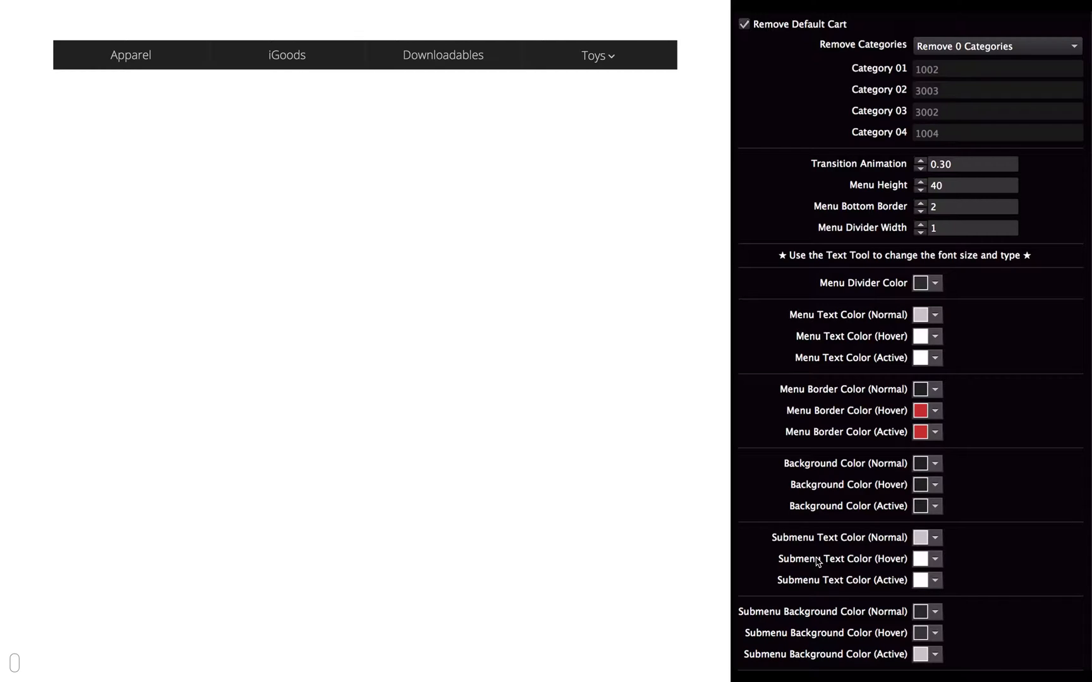
pyautogui.moveTo(892, 542)
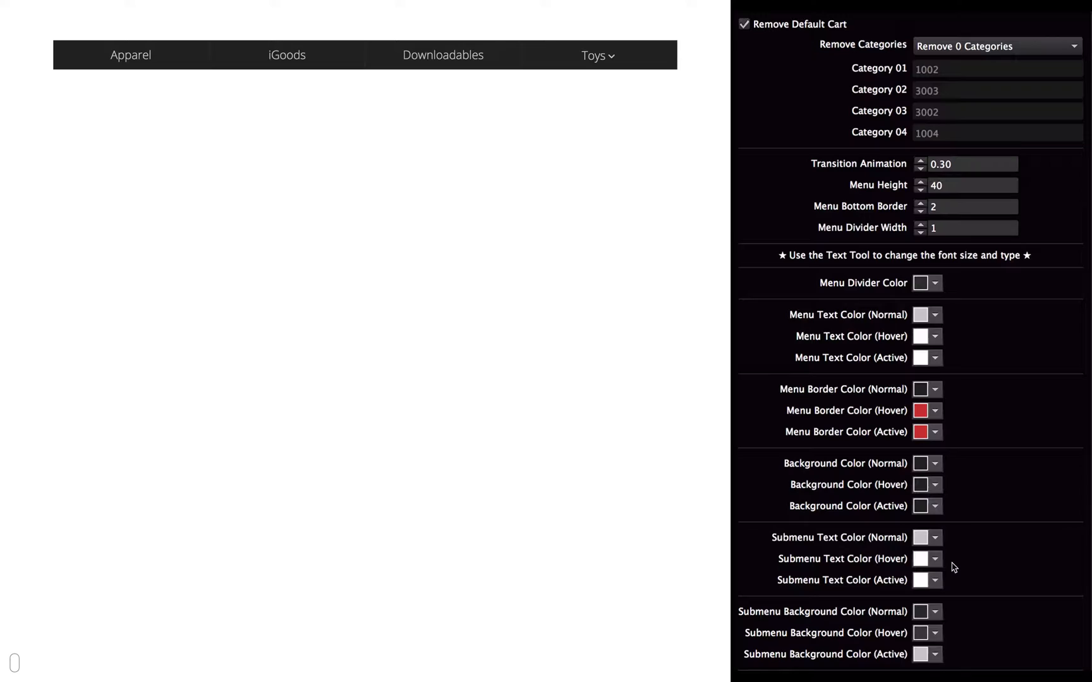
pyautogui.moveTo(652, 94)
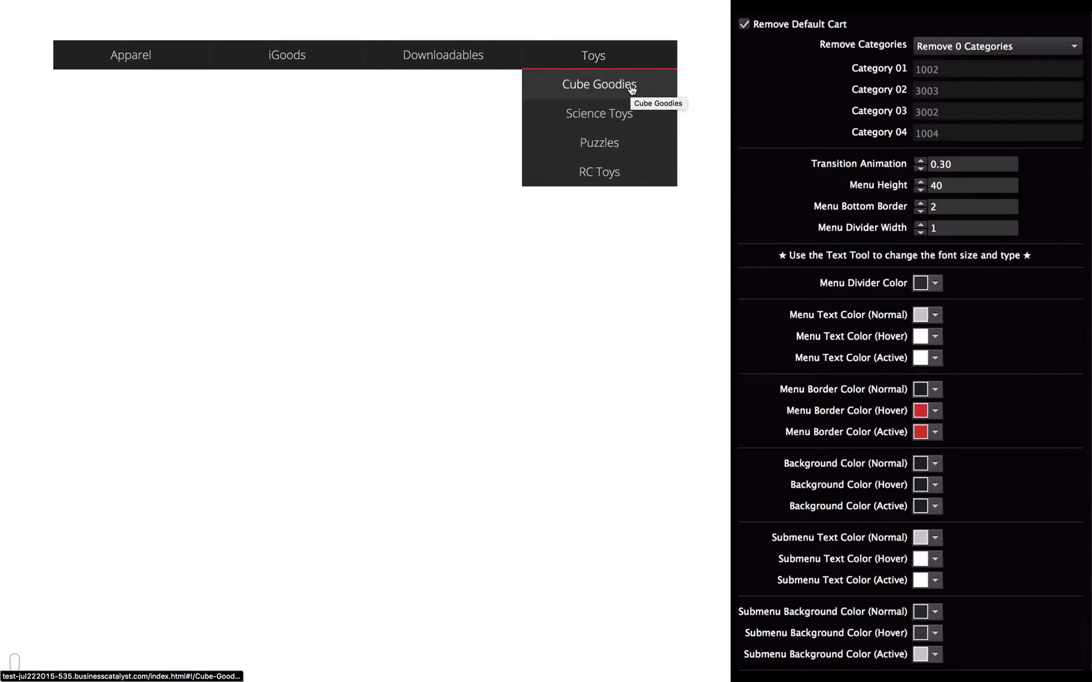
pyautogui.moveTo(620, 118)
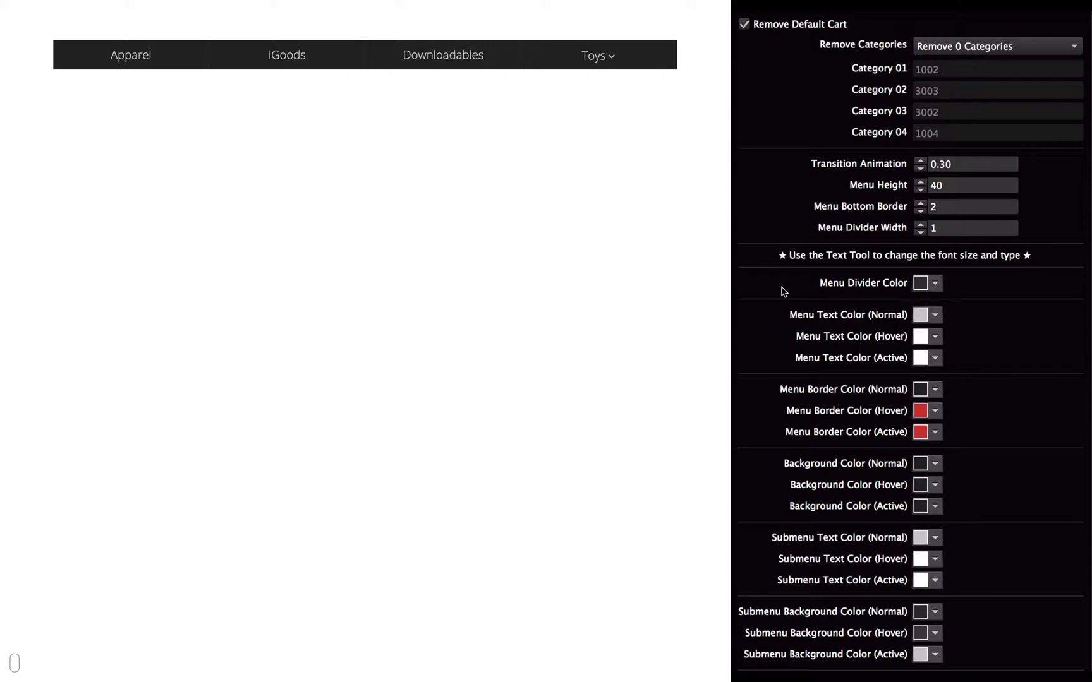
pyautogui.click(594, 56)
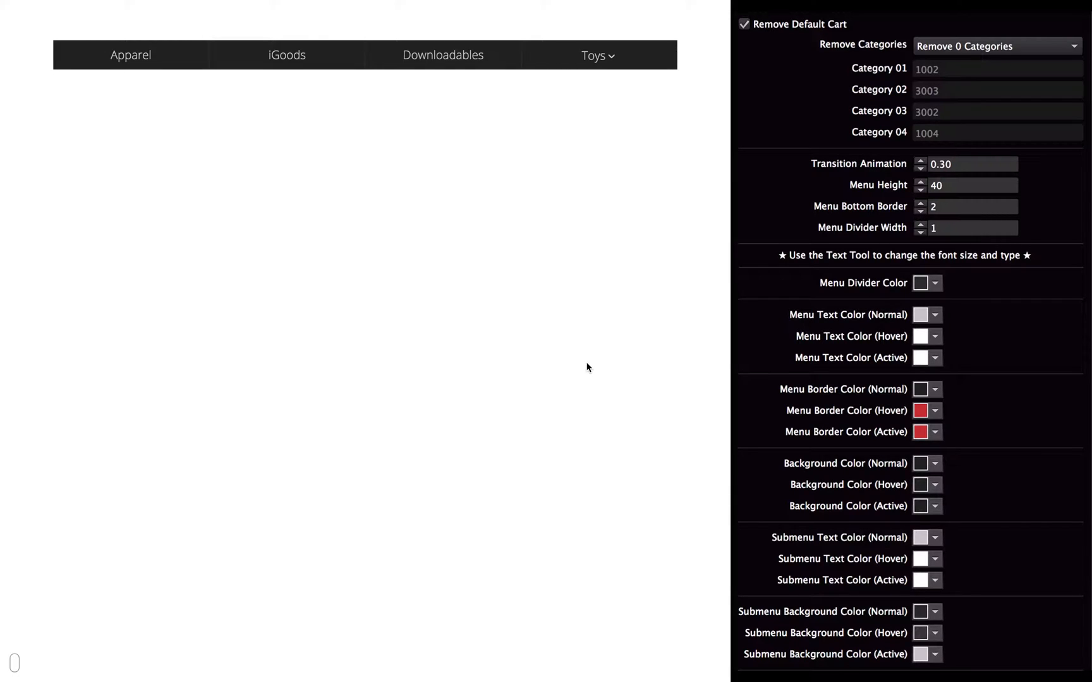
pyautogui.moveTo(803, 39)
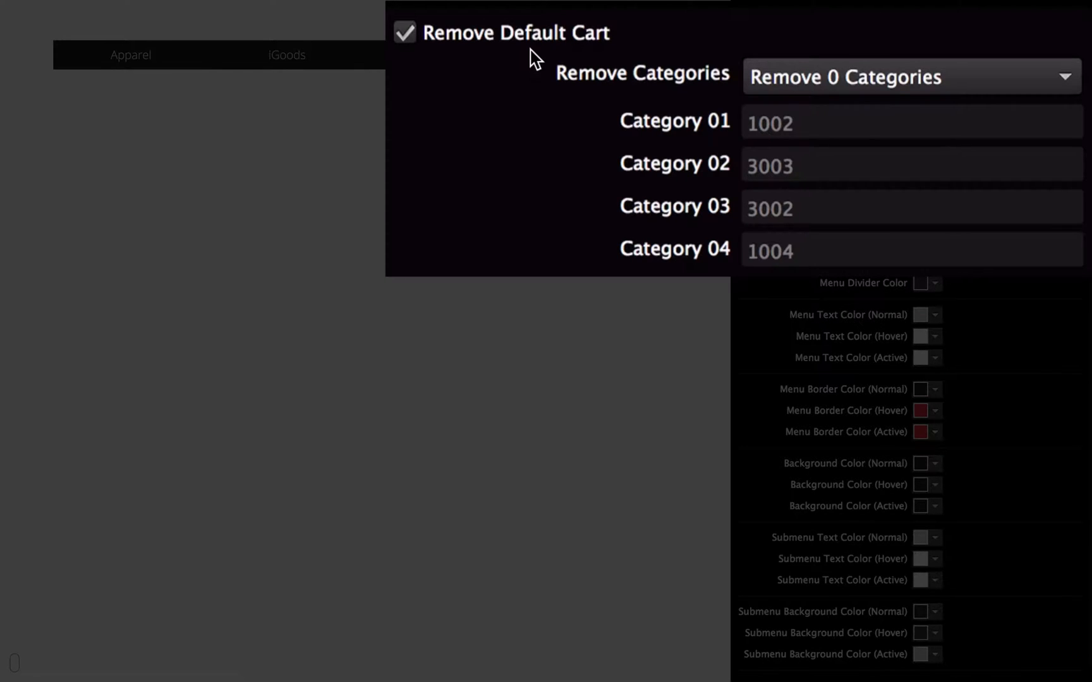
pyautogui.moveTo(552, 140)
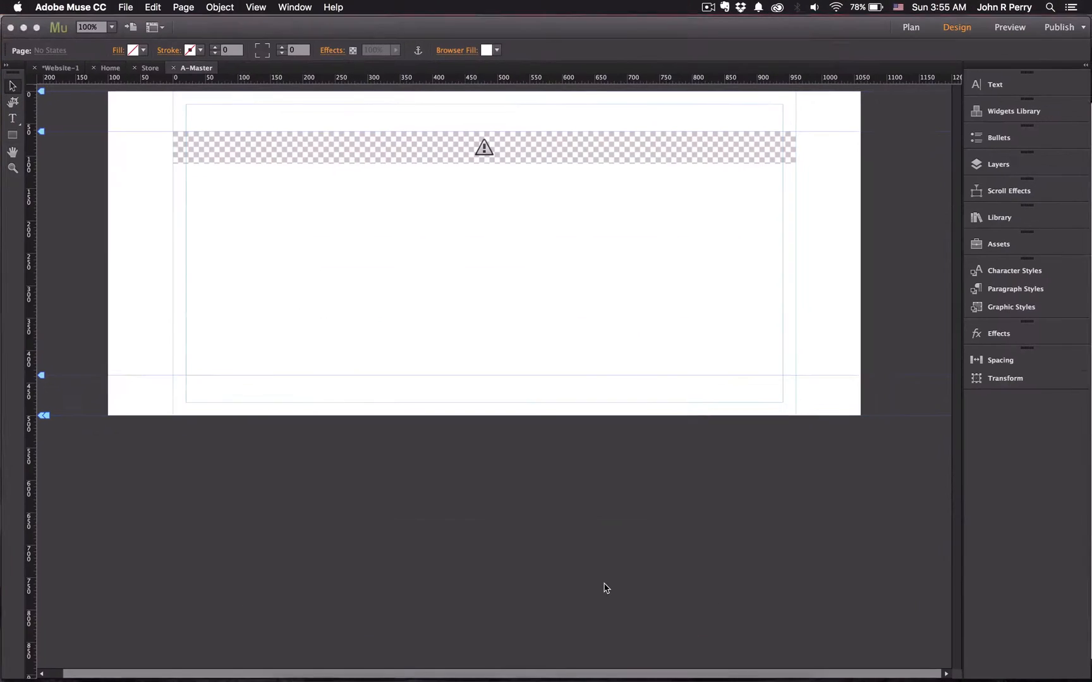
pyautogui.click(484, 147)
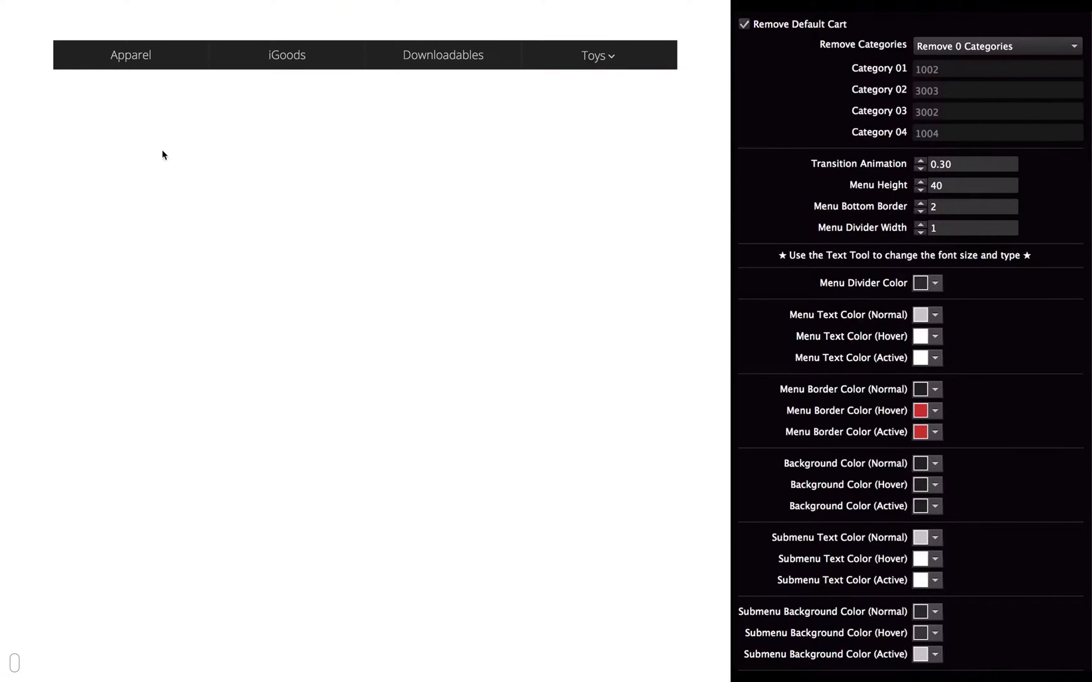
pyautogui.moveTo(842, 333)
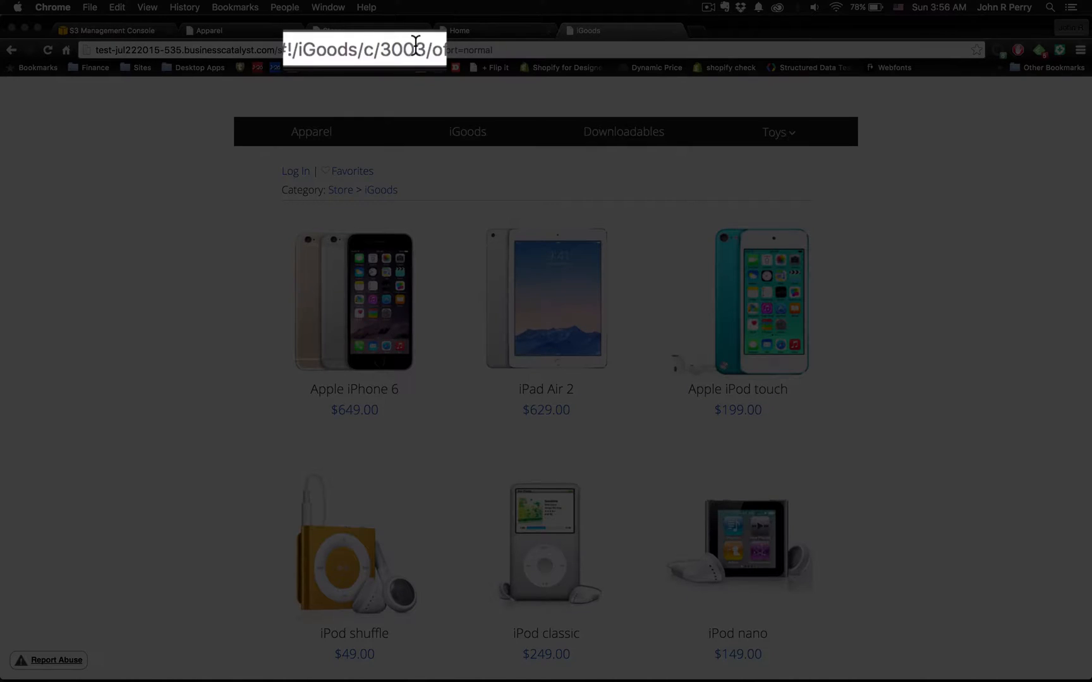
# Step: Select the iGoods category id 3003 in the Chrome address bar
pyautogui.doubleClick(412, 51)
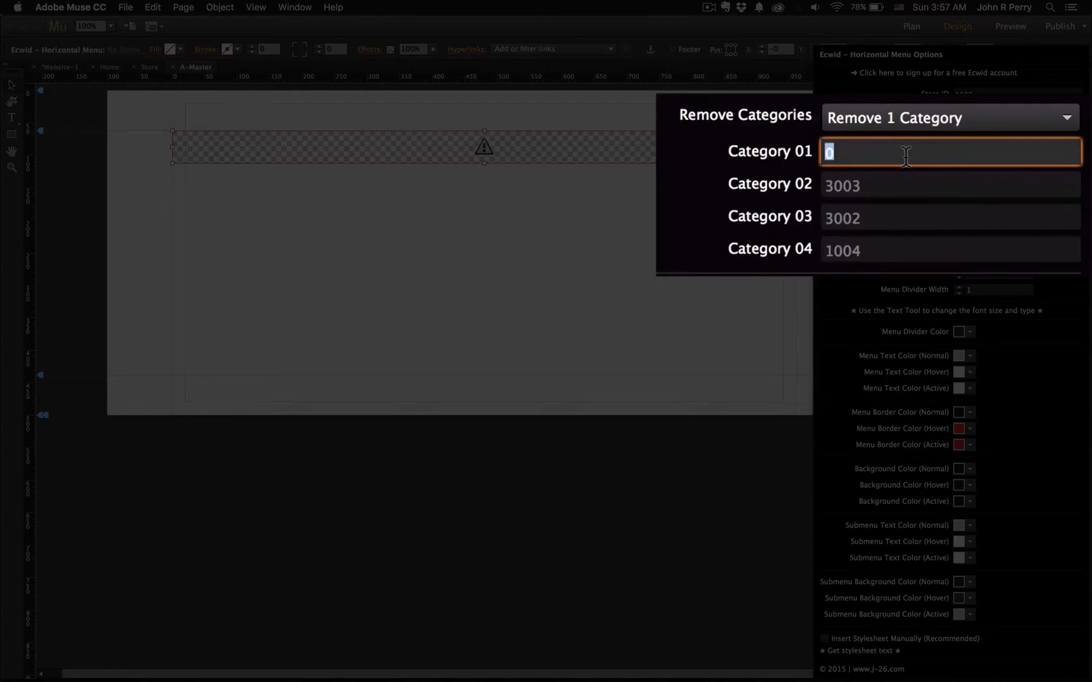
# Step: Enter 3003 as Category 01 to remove iGoods, then publish to the Business Catalyst test site
pyautogui.write('3003')
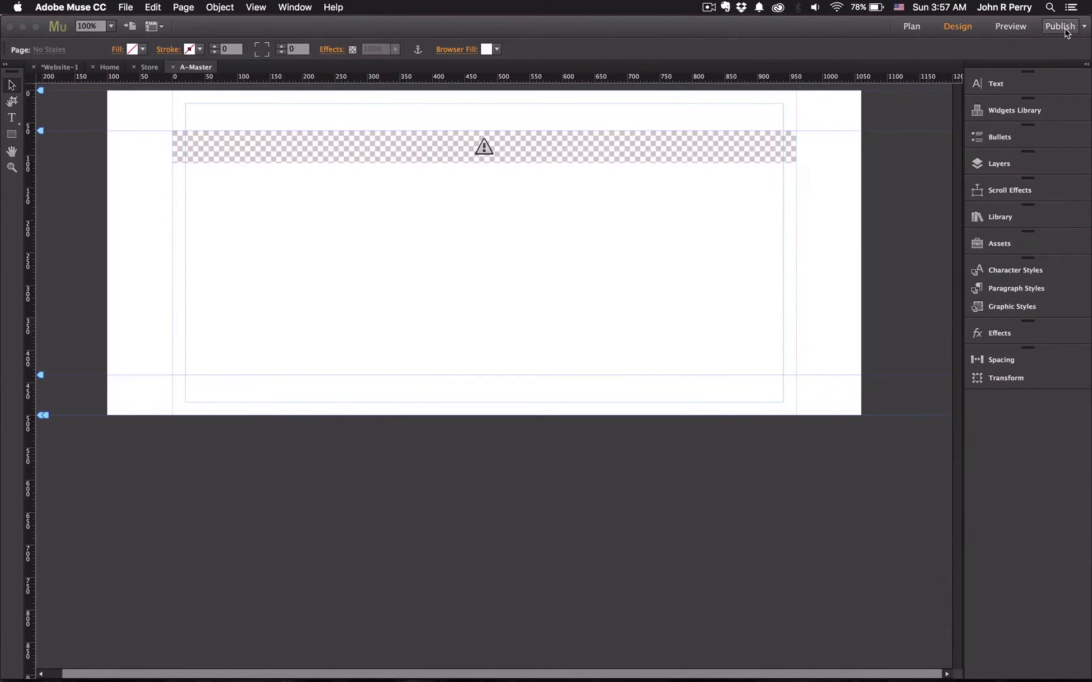
pyautogui.click(1066, 26)
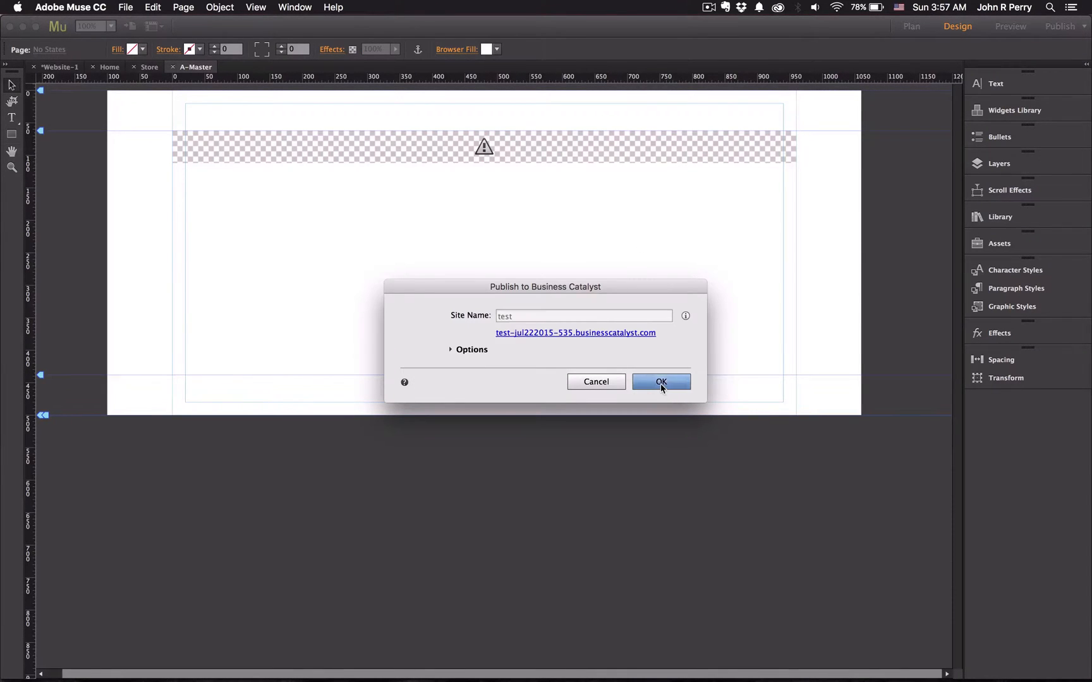
pyautogui.click(660, 381)
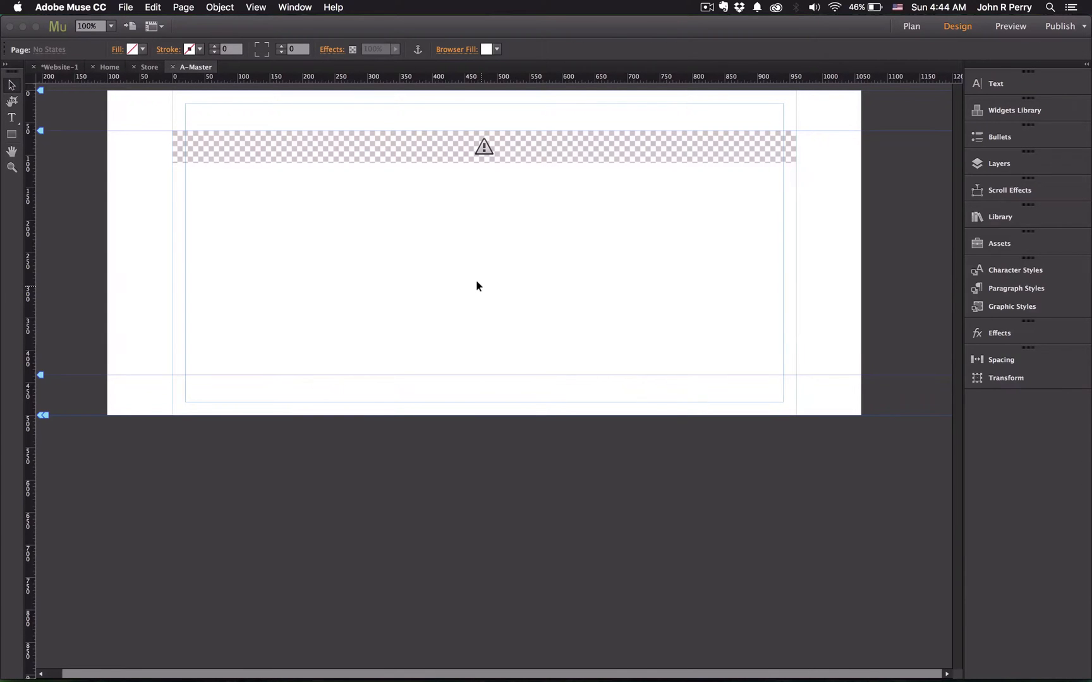
pyautogui.moveTo(642, 178)
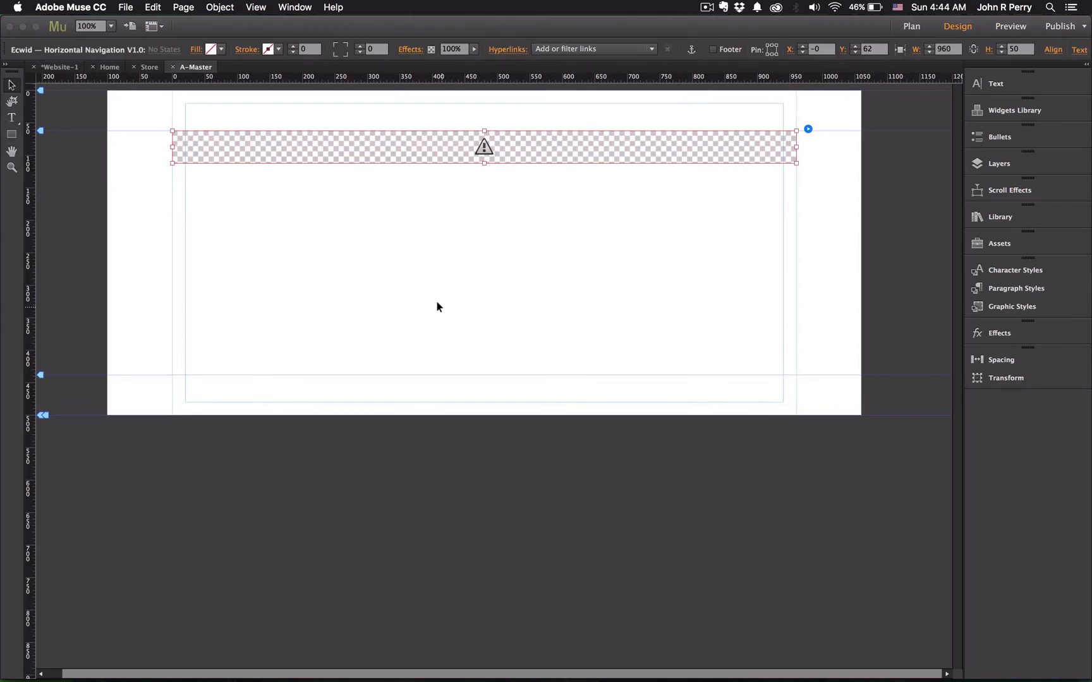
# Step: Set the menu text font to Prestige Elite Std with the Text tool
pyautogui.click(11, 113)
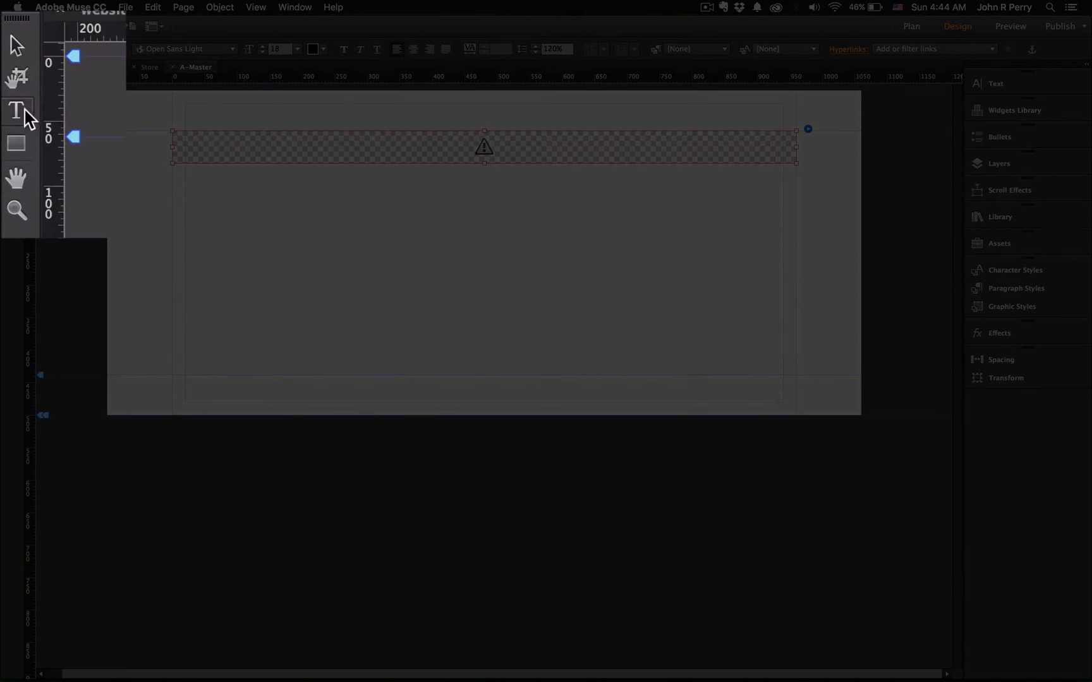
pyautogui.moveTo(201, 57)
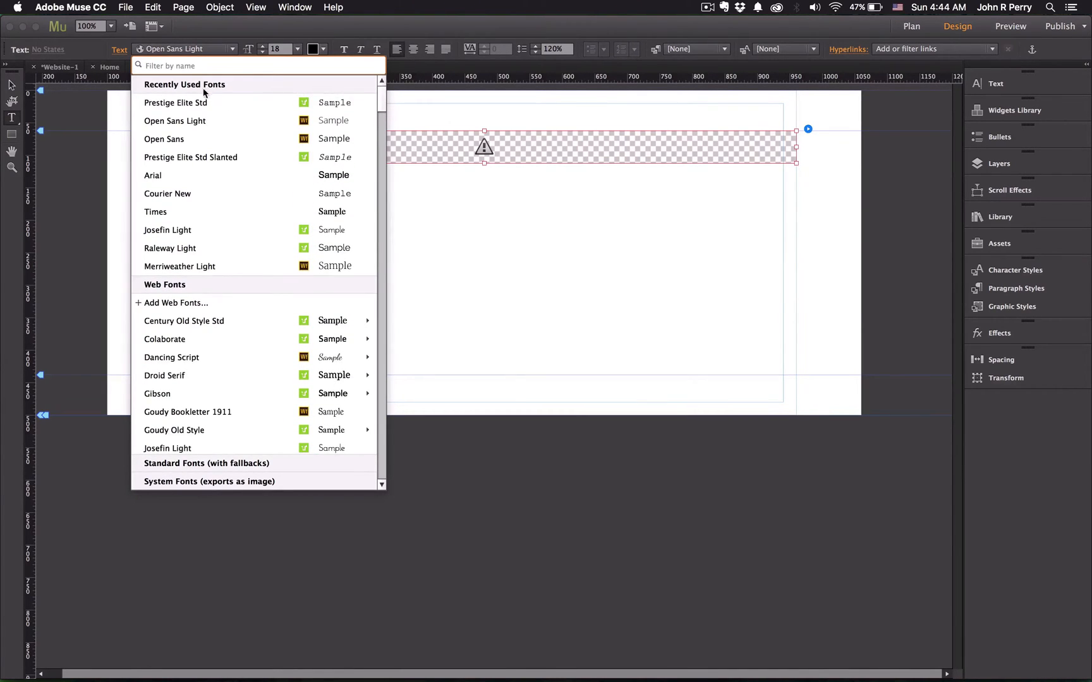
pyautogui.click(176, 102)
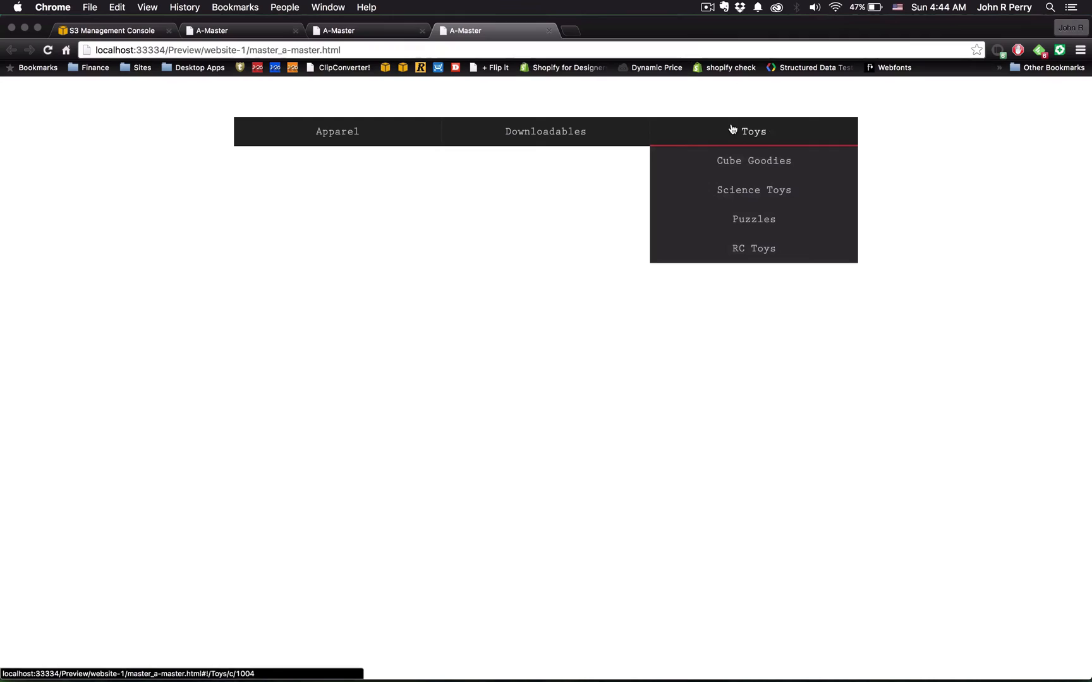
pyautogui.moveTo(748, 162)
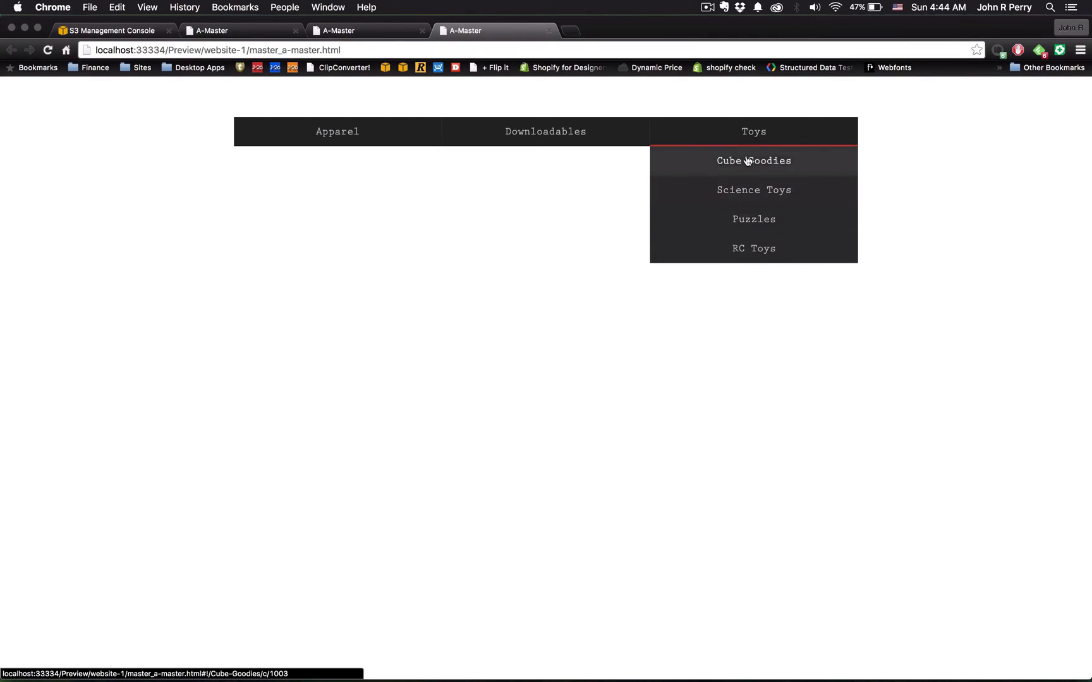
pyautogui.moveTo(367, 147)
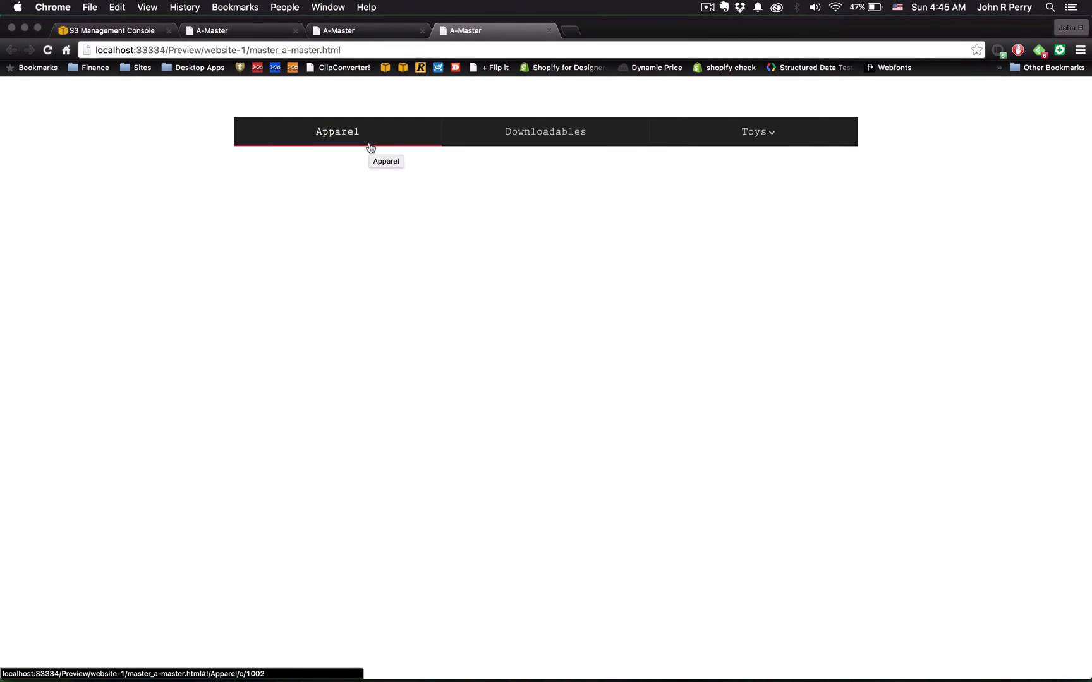